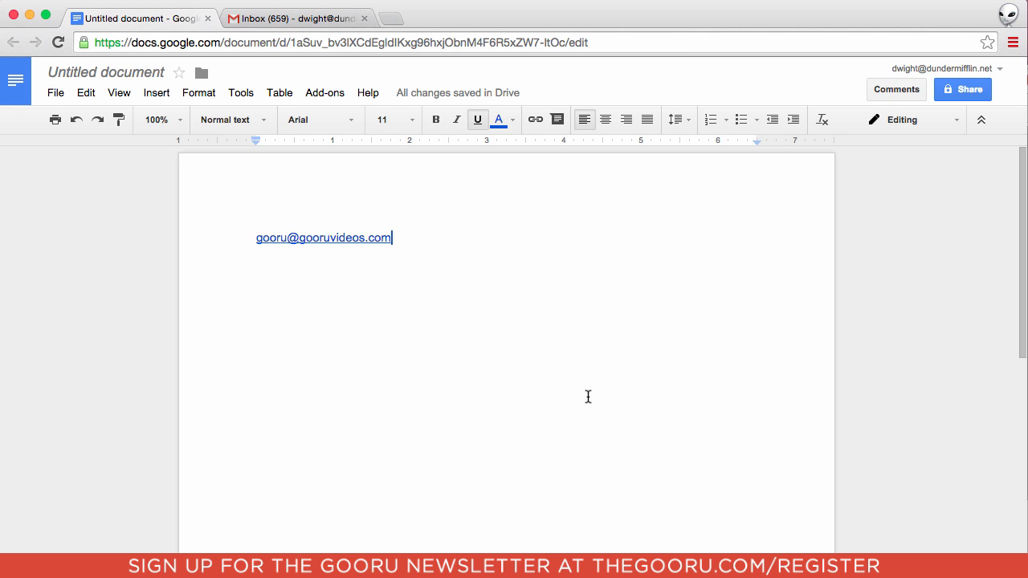
{"action": "mouse_move", "coordinate": [590, 401]}
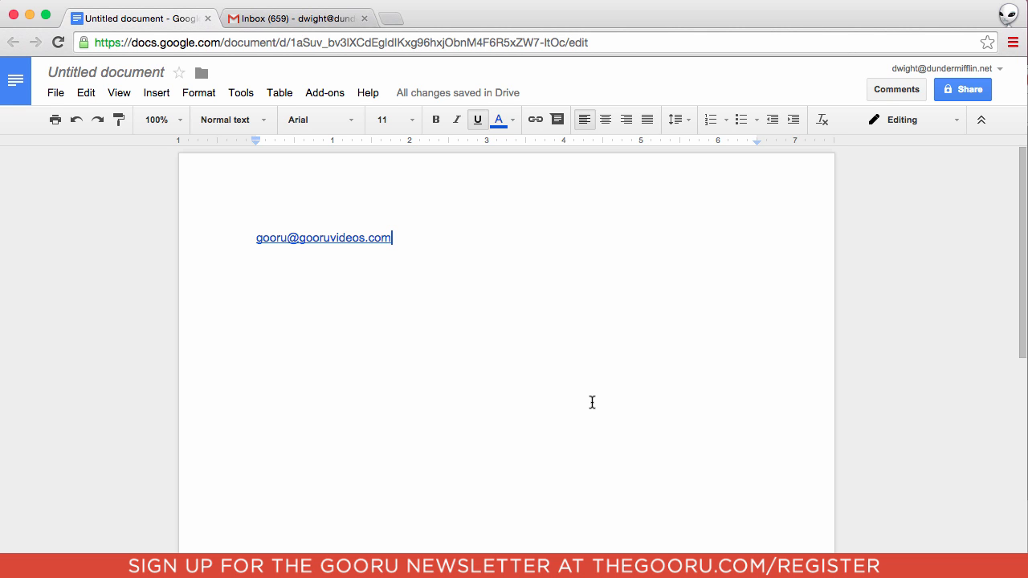
{"action": "mouse_move", "coordinate": [555, 382]}
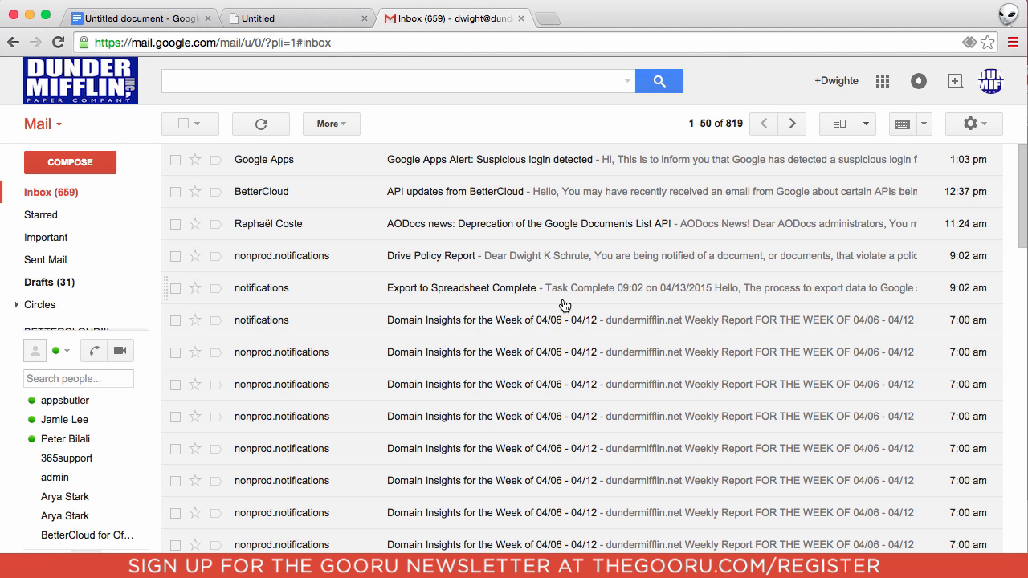
{"action": "mouse_move", "coordinate": [970, 41]}
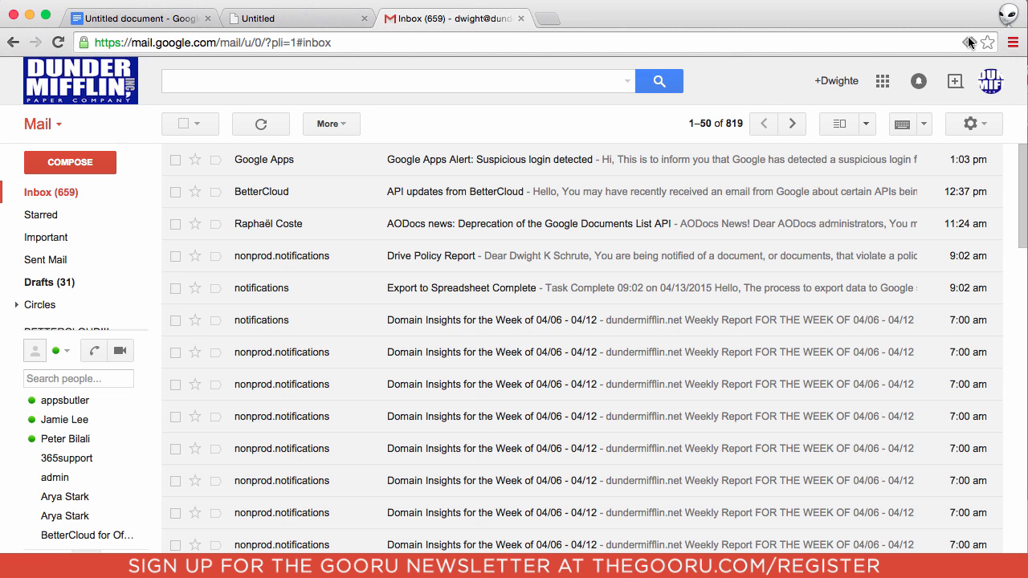
Step: Allow mail.google.com to open all email links via the address-bar handler prompt and confirm with Done
{"action": "left_click", "coordinate": [960, 42]}
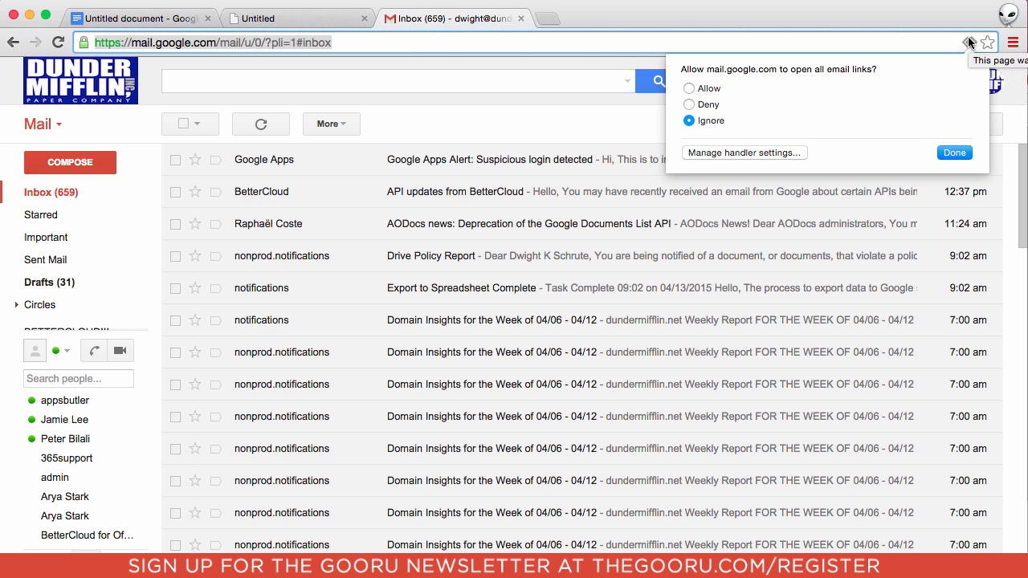
{"action": "left_click", "coordinate": [689, 88]}
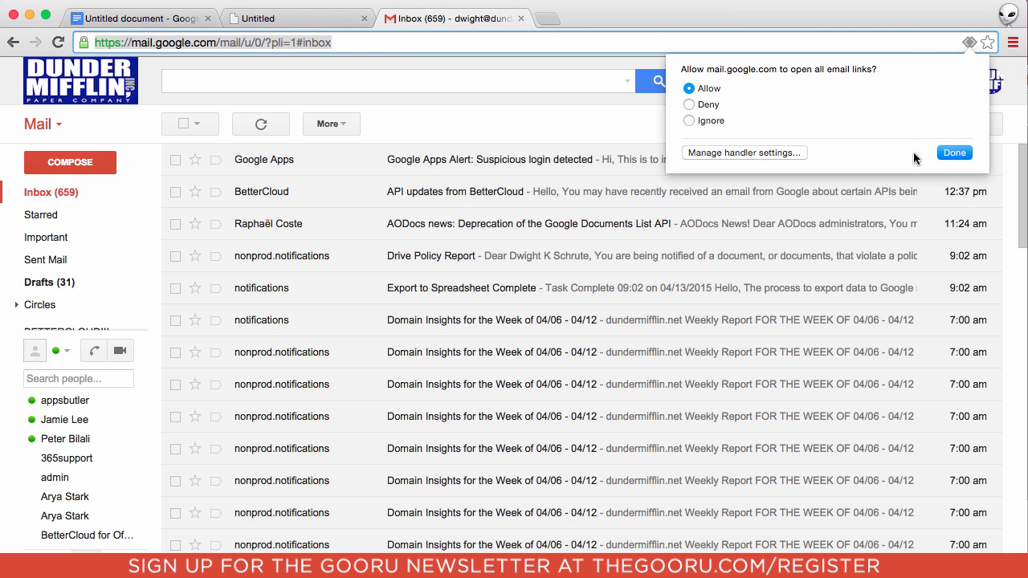
{"action": "left_click", "coordinate": [954, 153]}
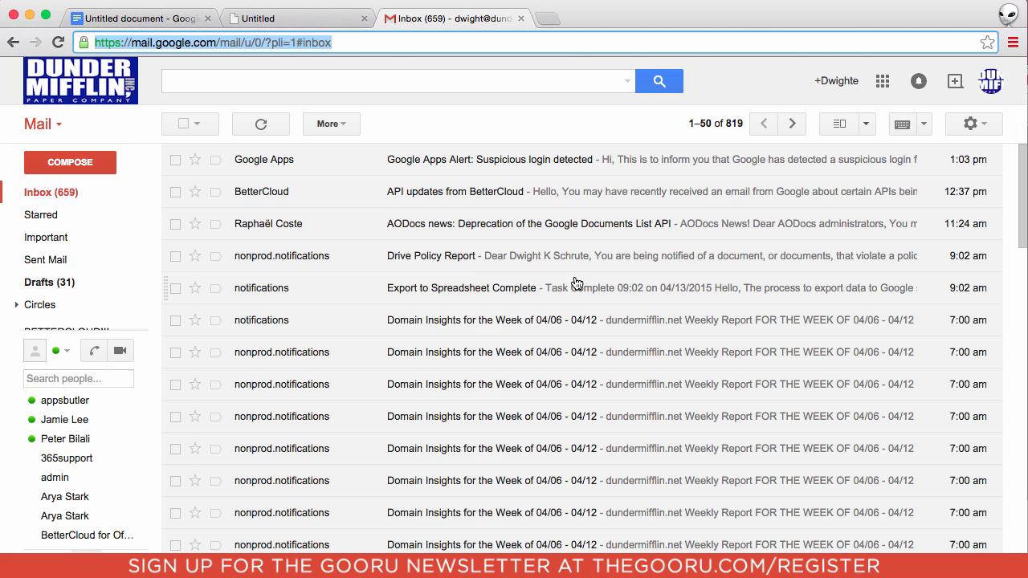
{"action": "mouse_move", "coordinate": [340, 187]}
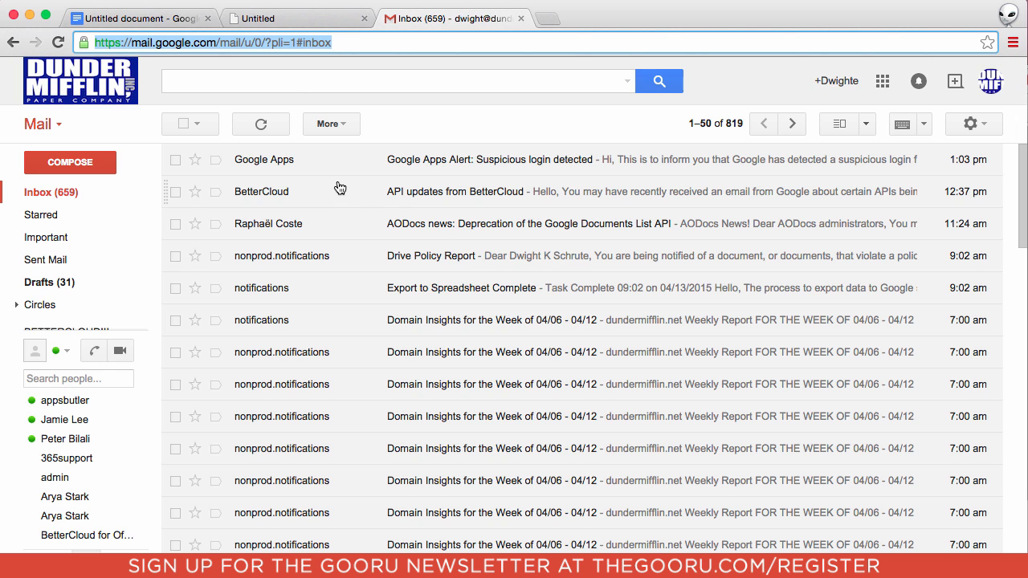
Step: Check the mailto target of the email link in the Google Docs document
{"action": "left_click", "coordinate": [141, 18]}
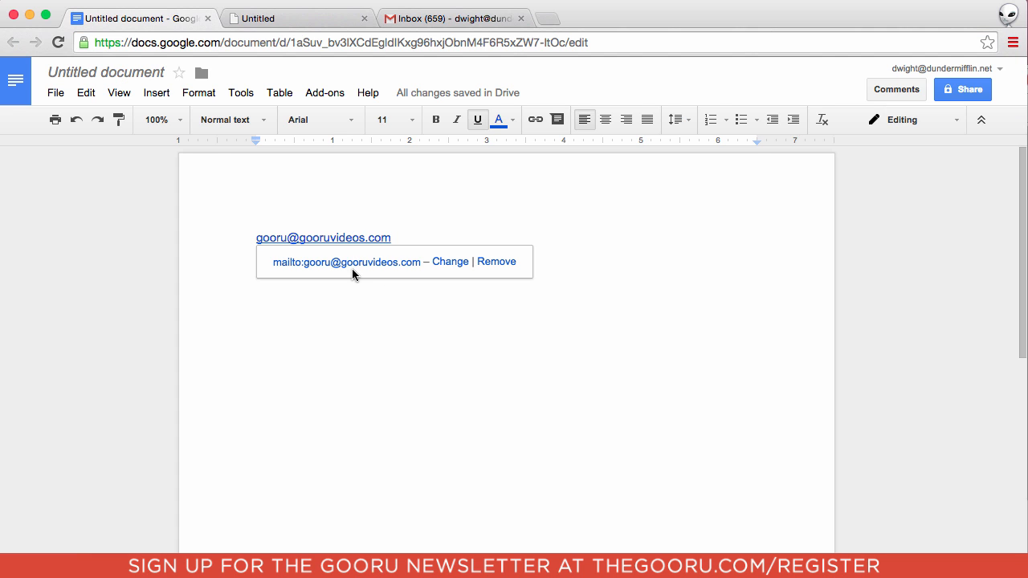
{"action": "left_click", "coordinate": [323, 237]}
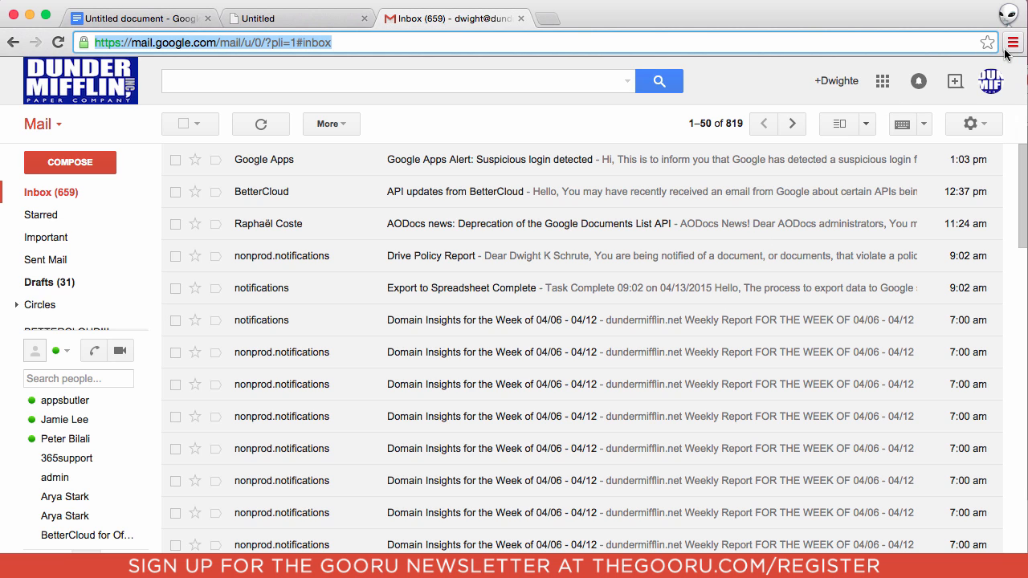
Step: Reach Chrome's Settings page from the menu and scroll to the Privacy section
{"action": "left_click", "coordinate": [1012, 42]}
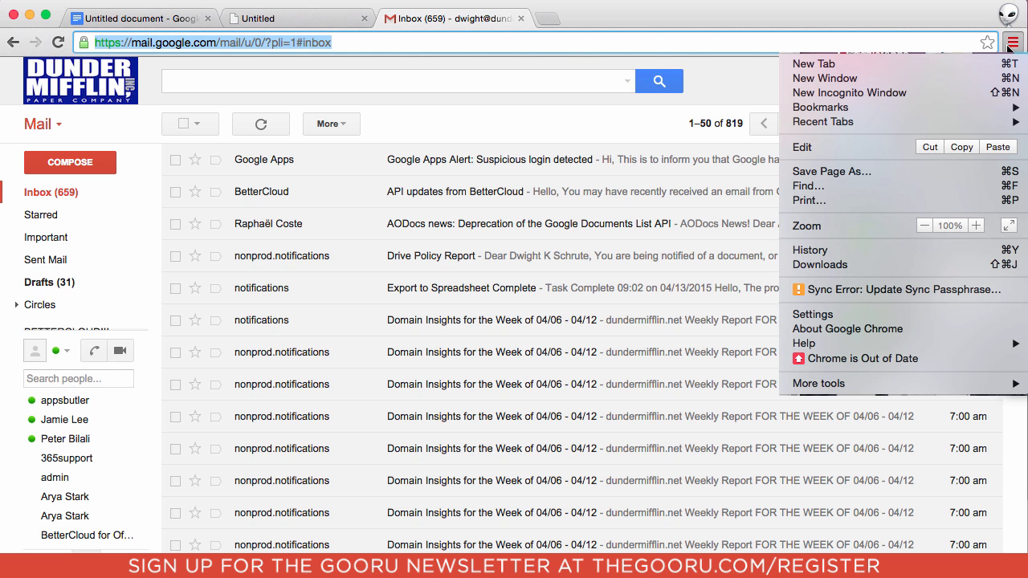
{"action": "mouse_move", "coordinate": [818, 106]}
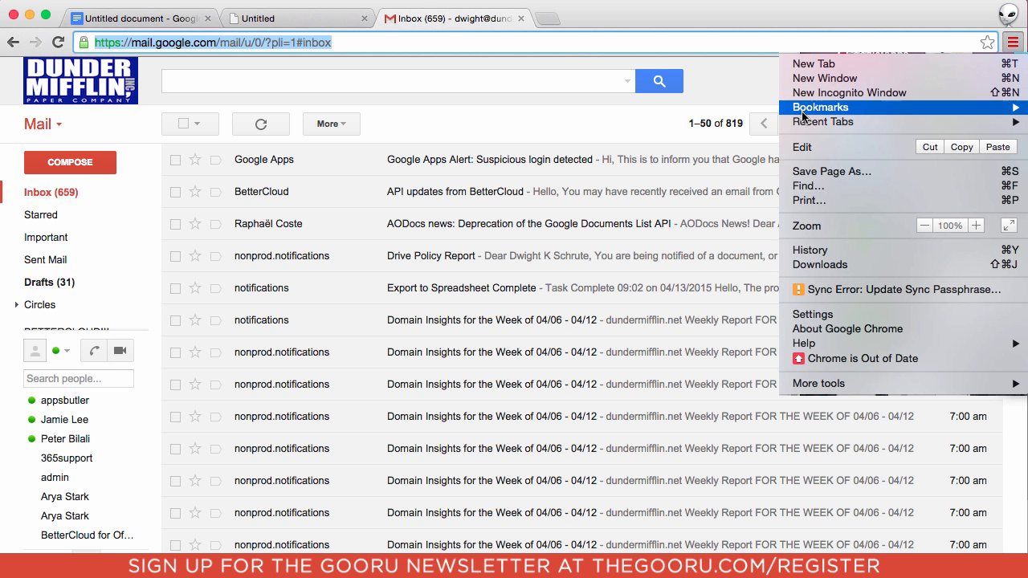
{"action": "left_click", "coordinate": [812, 313]}
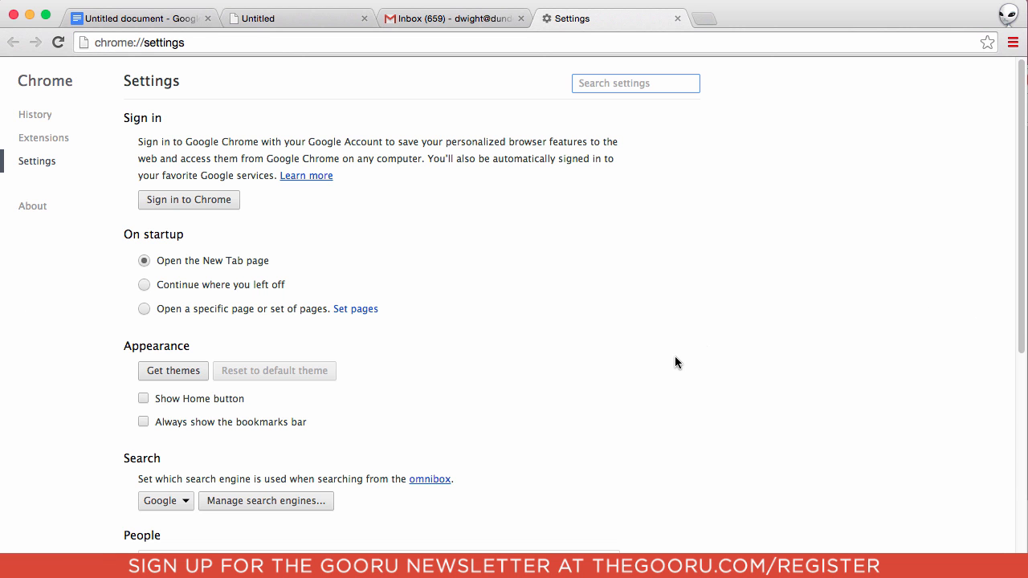
{"action": "scroll", "scroll_direction": "down", "scroll_amount": 3}
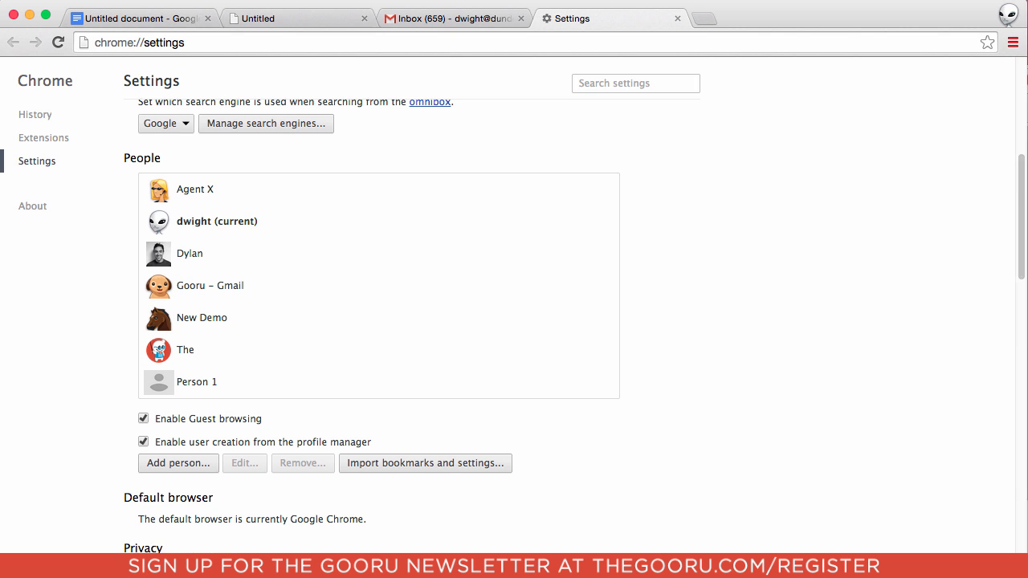
{"action": "scroll", "scroll_direction": "down", "scroll_amount": 3}
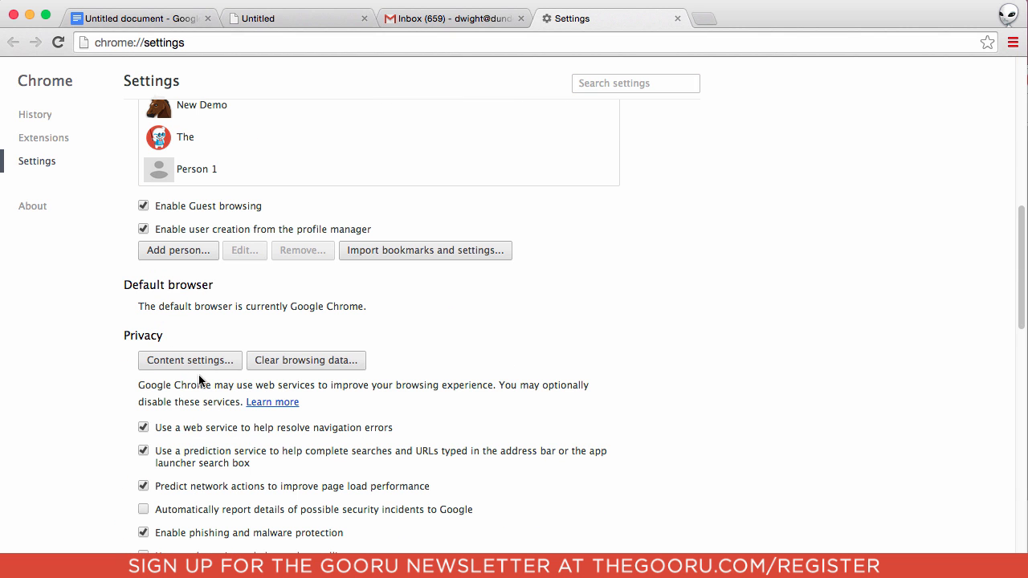
Step: Reach the protocol handlers list through Content settings
{"action": "left_click", "coordinate": [190, 359]}
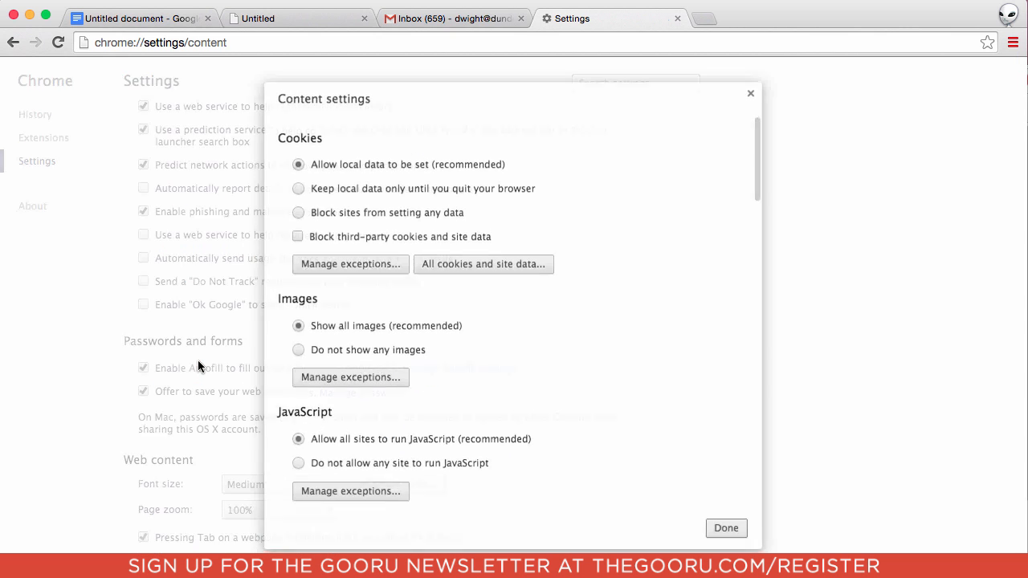
{"action": "scroll", "scroll_direction": "down", "scroll_amount": 3}
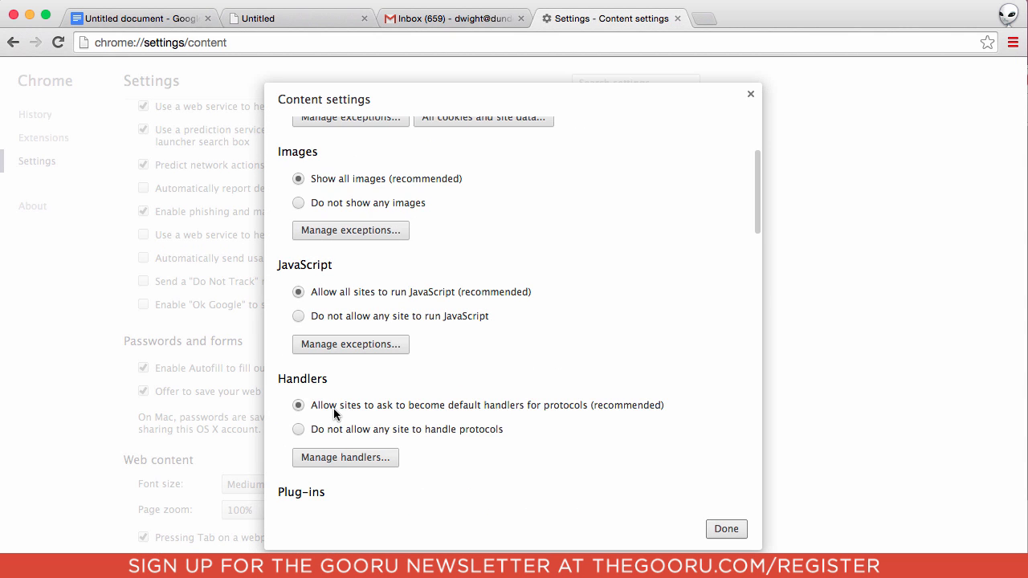
{"action": "scroll", "scroll_direction": "down", "scroll_amount": 3}
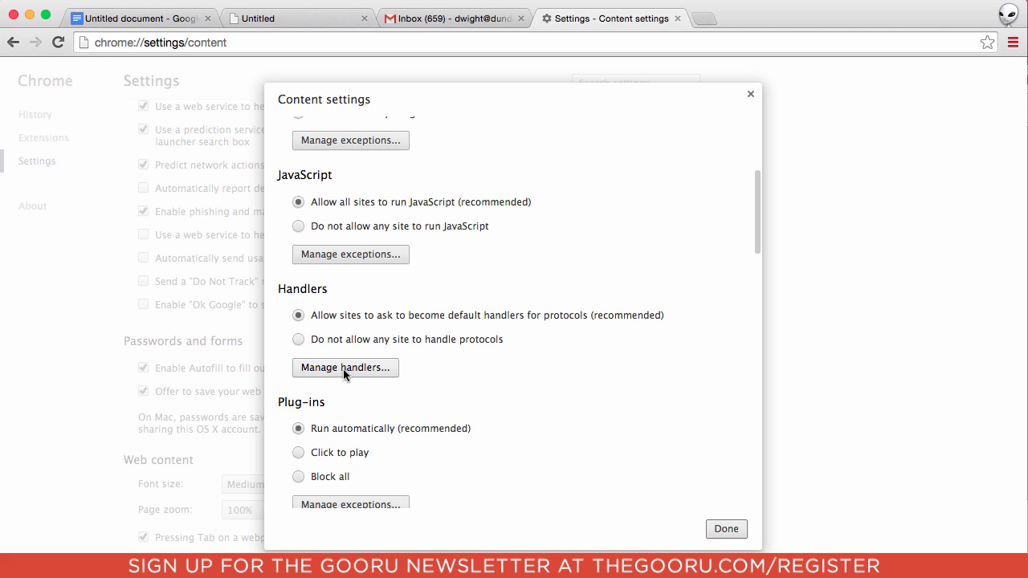
{"action": "left_click", "coordinate": [344, 366]}
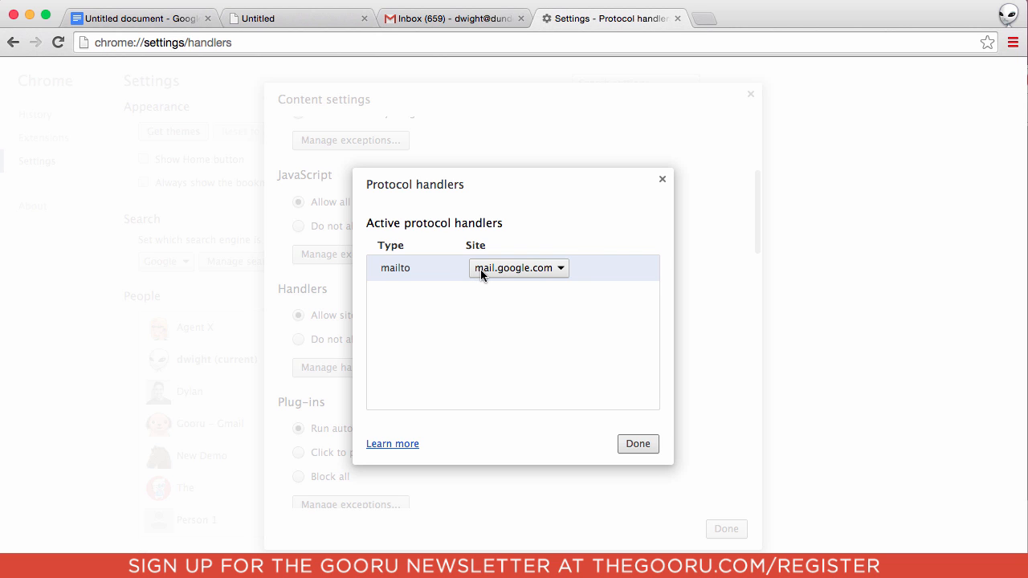
Step: Keep mail.google.com as the mailto handler and confirm with Done
{"action": "left_click", "coordinate": [517, 267]}
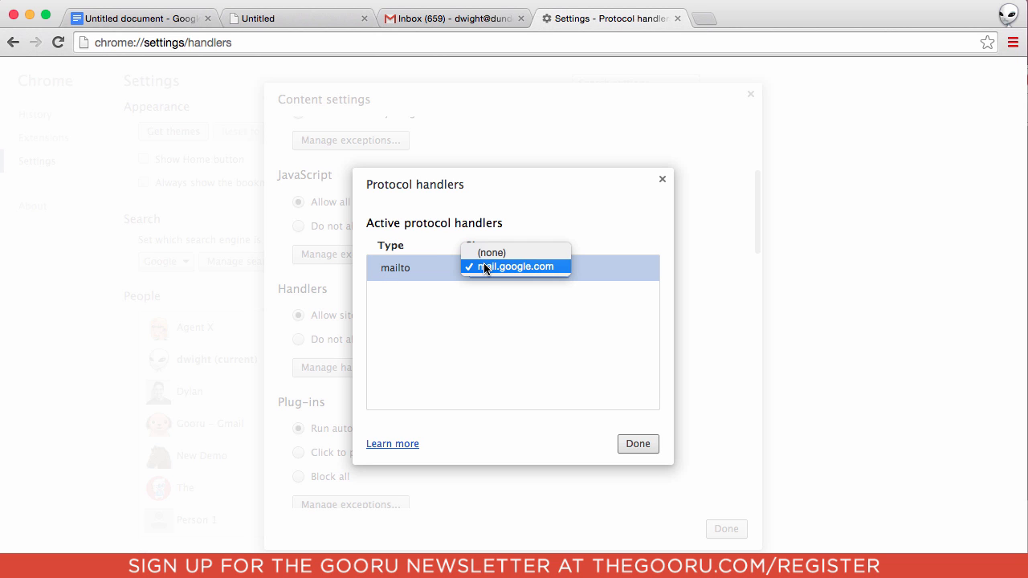
{"action": "left_click", "coordinate": [514, 267]}
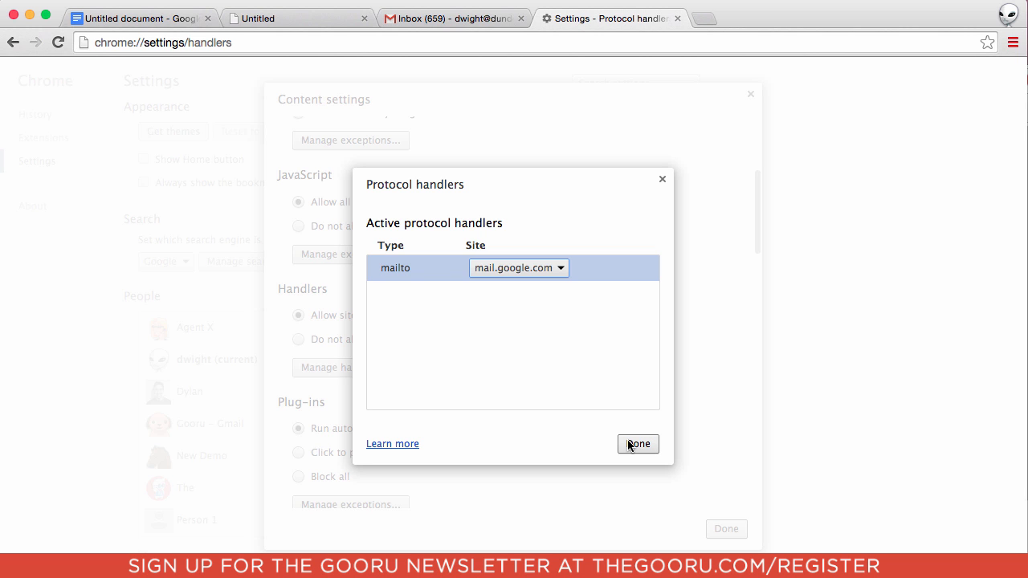
{"action": "left_click", "coordinate": [638, 443]}
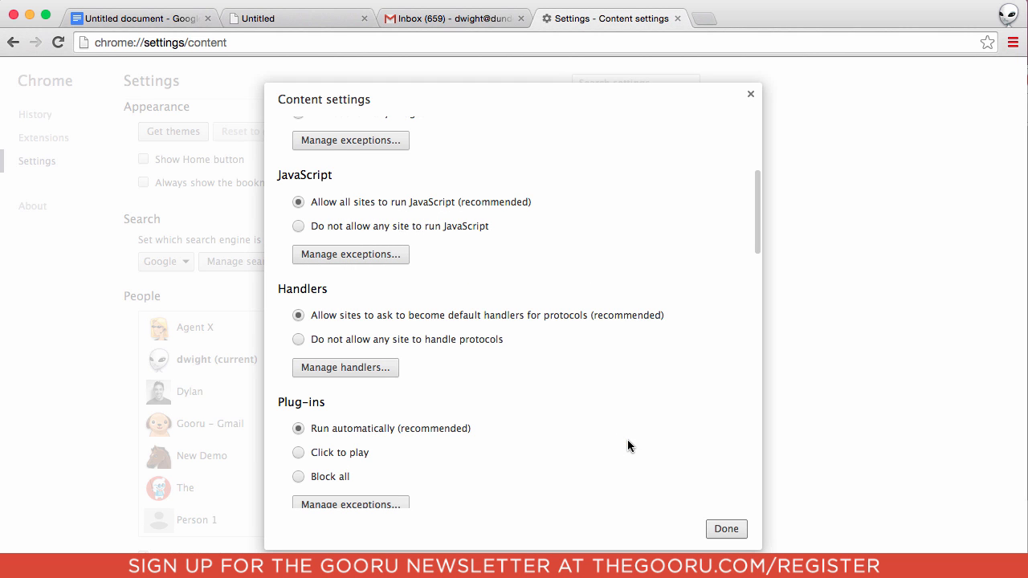